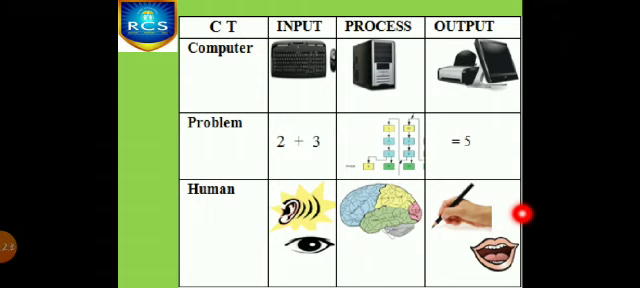
{"action": "mouse_move", "coordinate": [525, 206]}
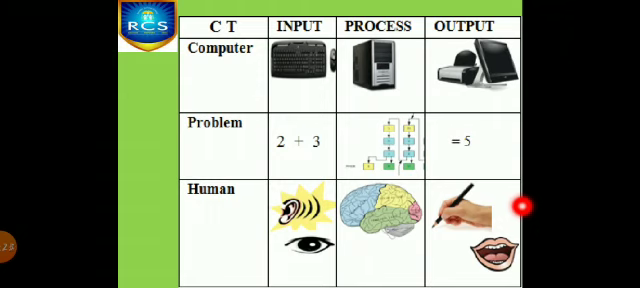